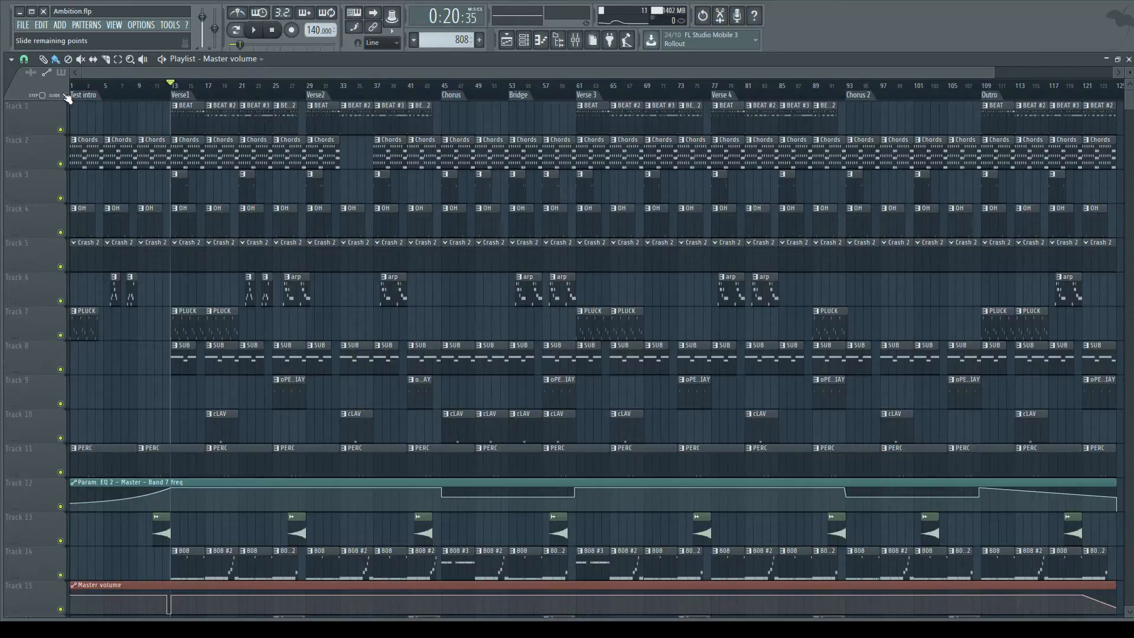
- Add Intro and verse time markers to the Playlist ruler after Test intro and Verse1
left_click(272, 29)
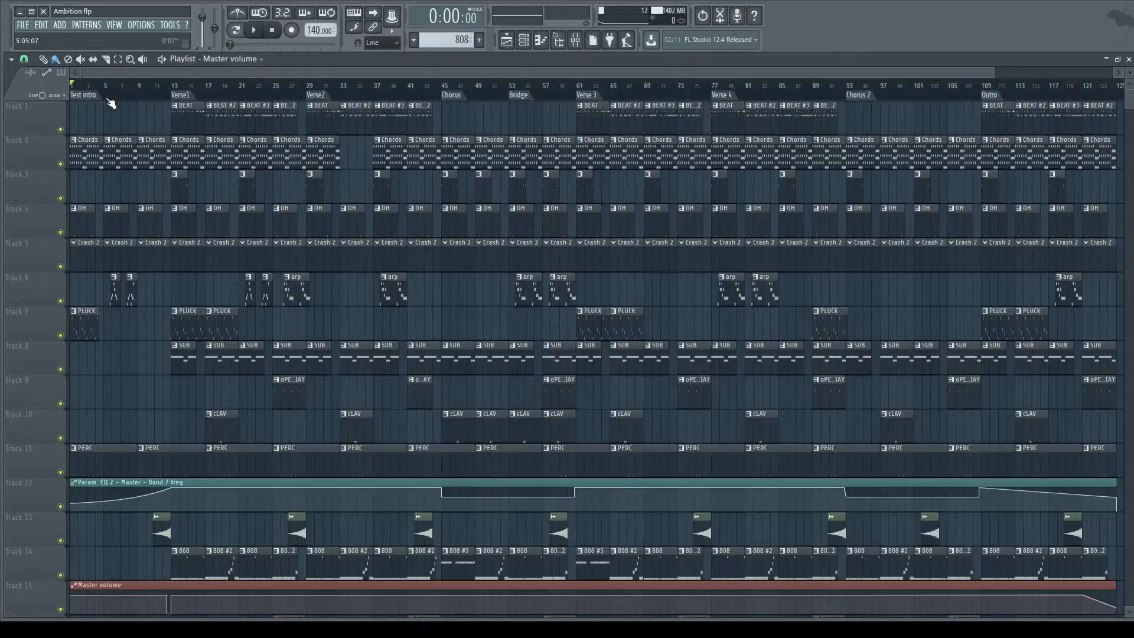
mouse_move(229, 252)
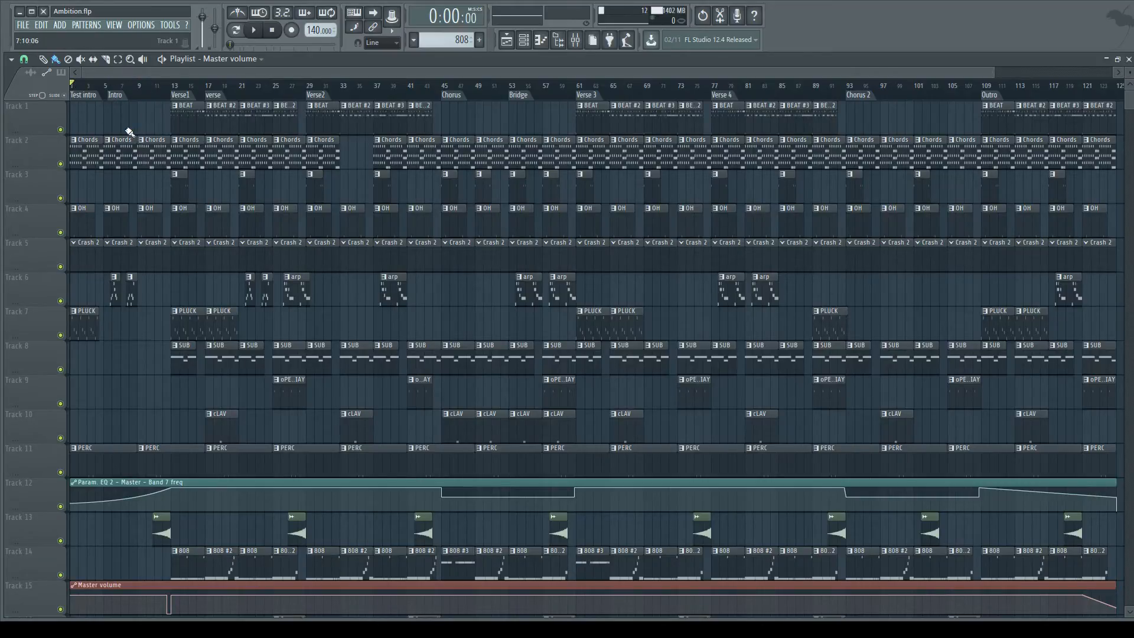
scroll("down", 3)
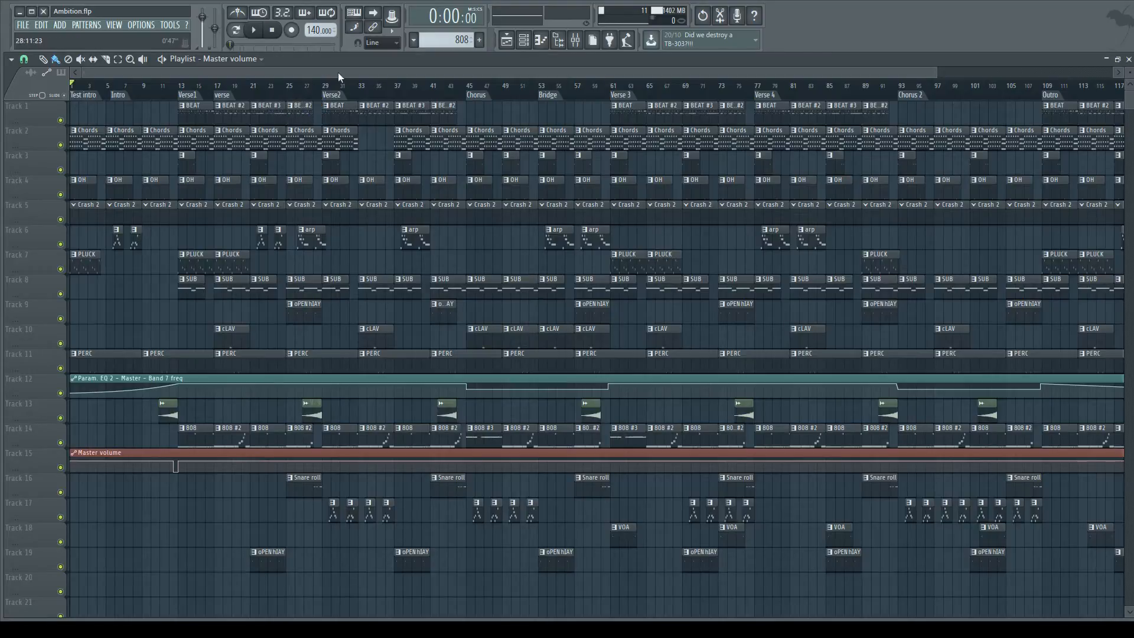
mouse_move(902, 51)
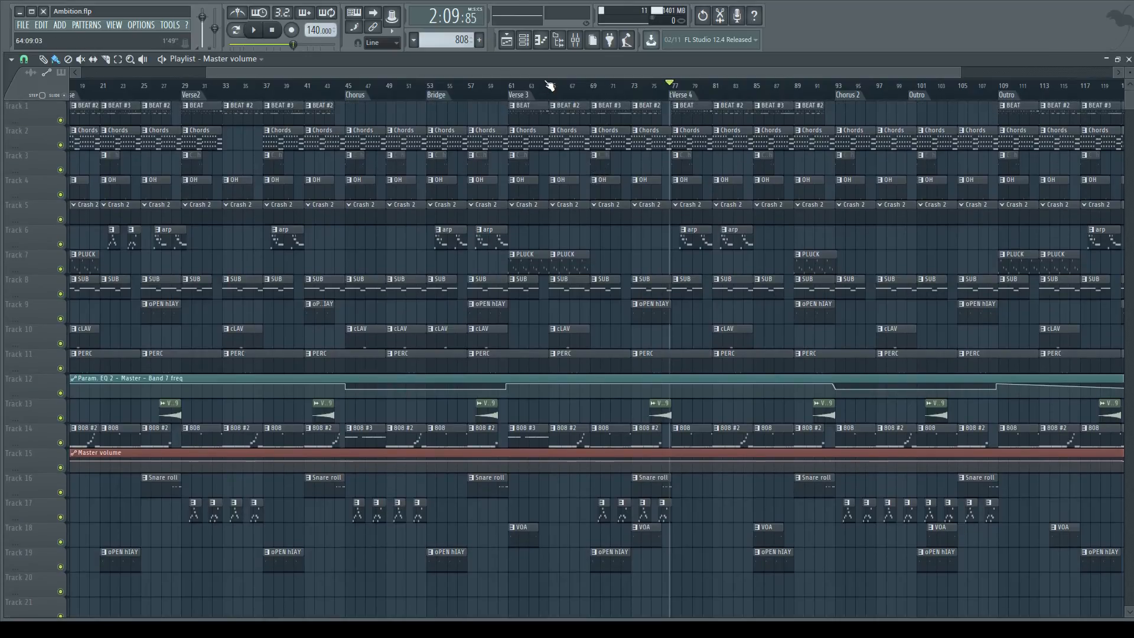
mouse_move(716, 181)
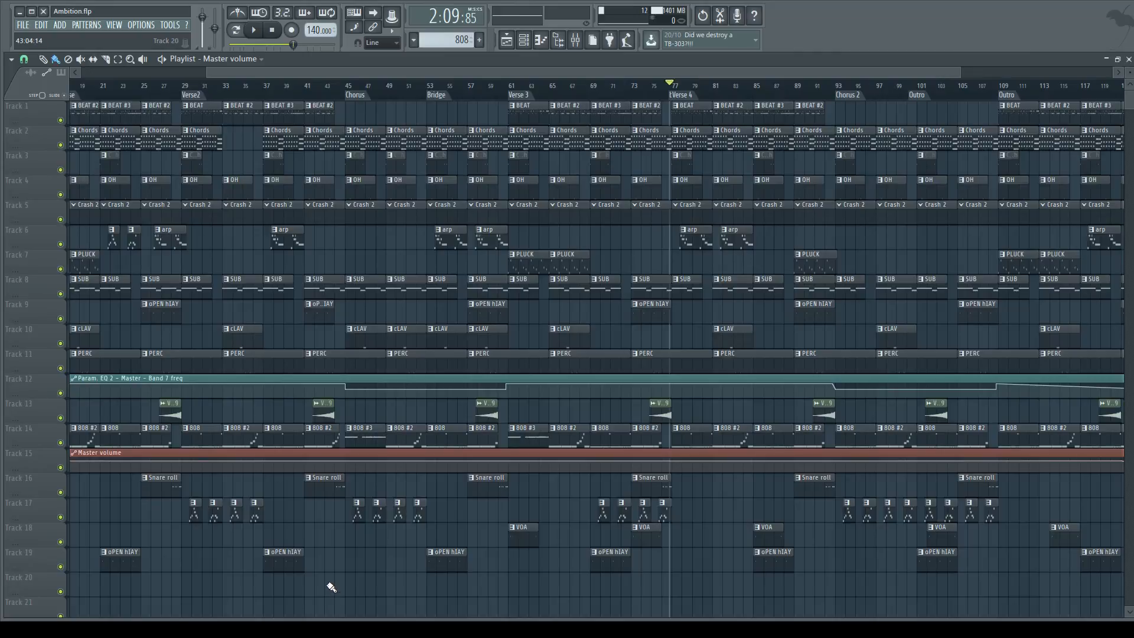
mouse_move(869, 453)
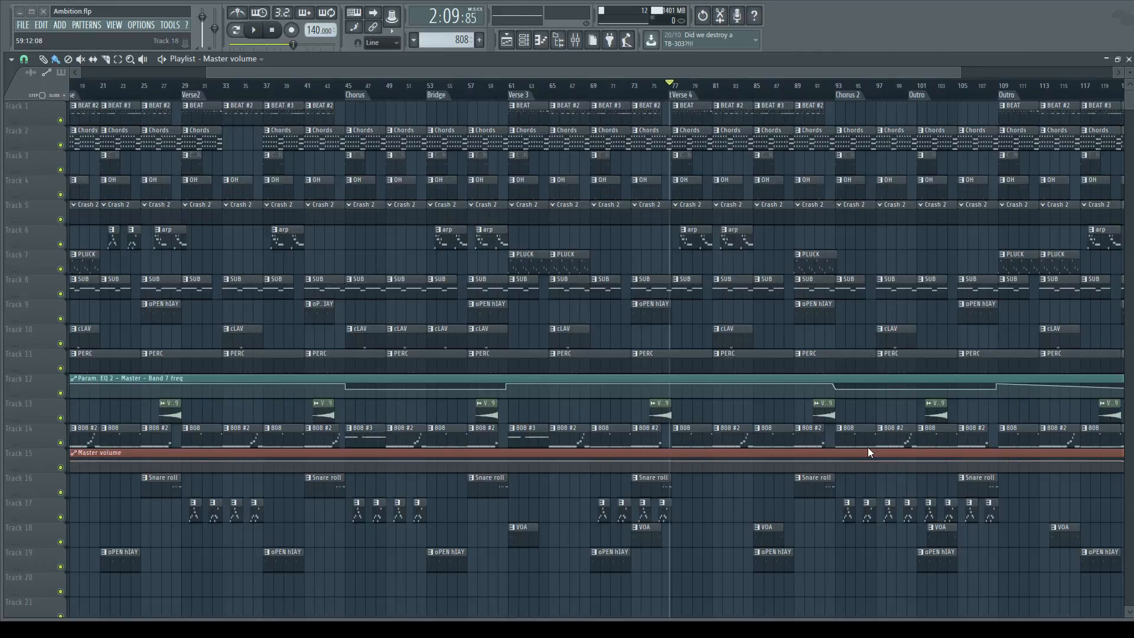